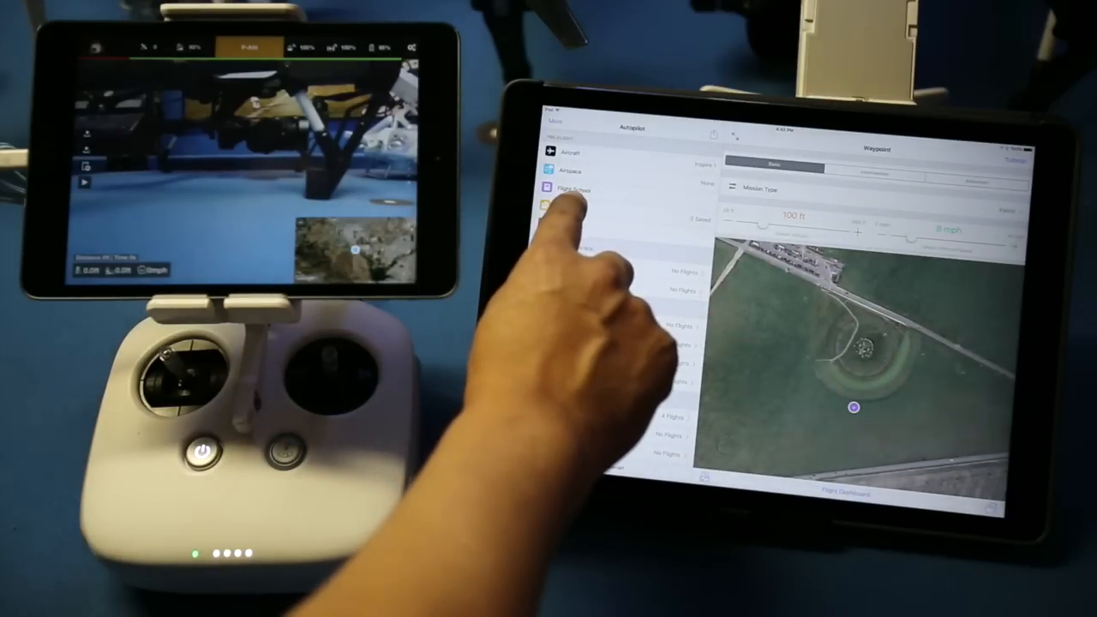
Step: Open the Flight School guide from the Autopilot sidebar
{"action": "left_click", "coordinate": [572, 188]}
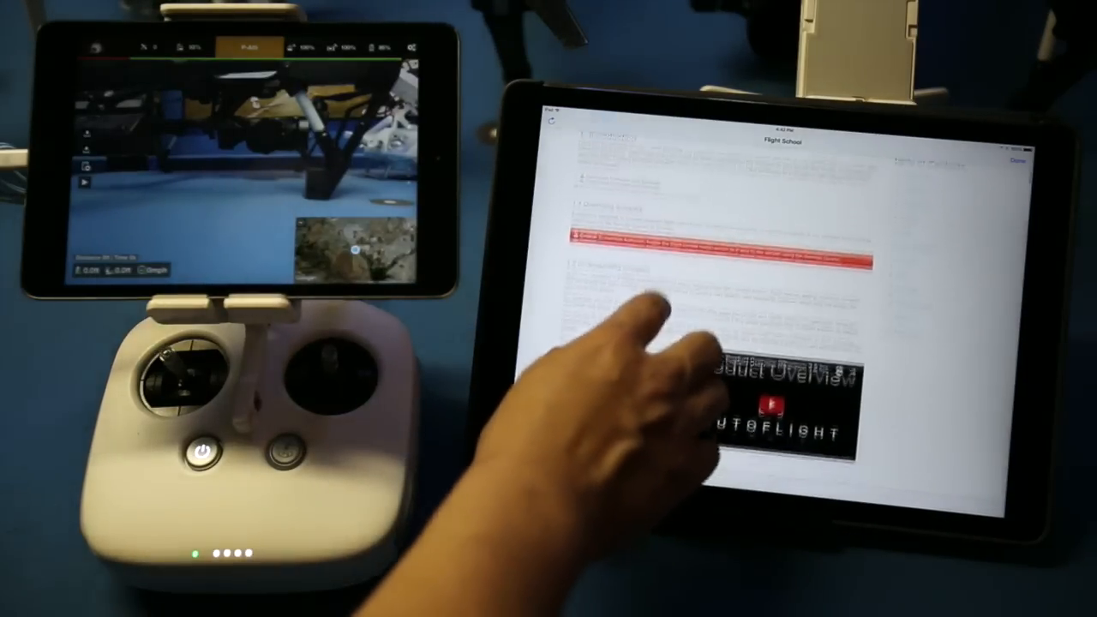
{"action": "scroll", "scroll_direction": "down", "scroll_amount": 3}
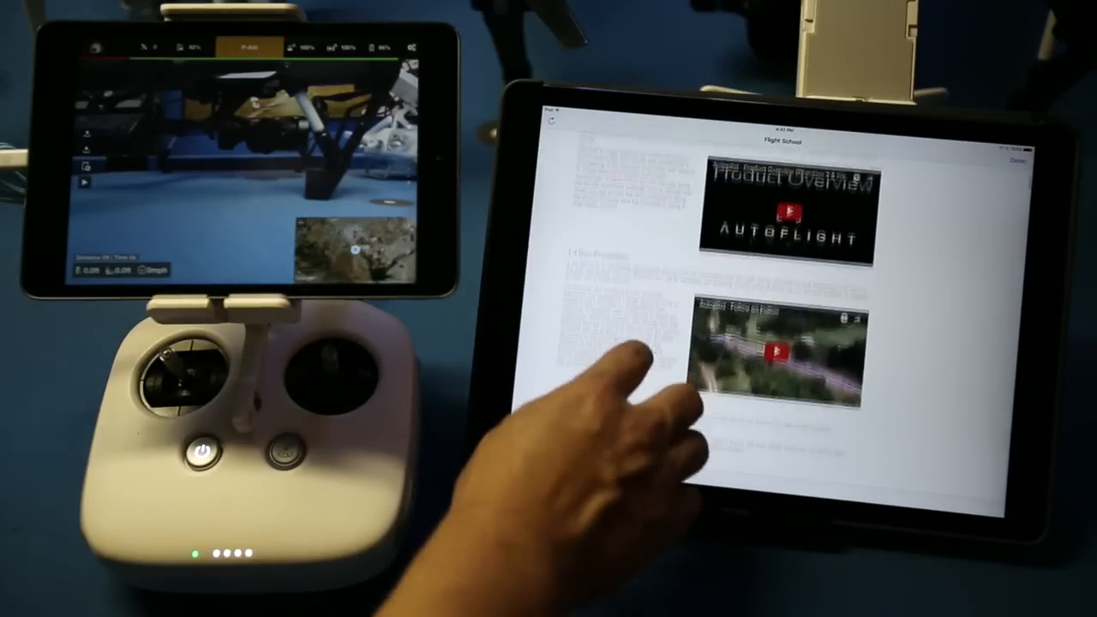
{"action": "scroll", "scroll_direction": "down", "scroll_amount": 3}
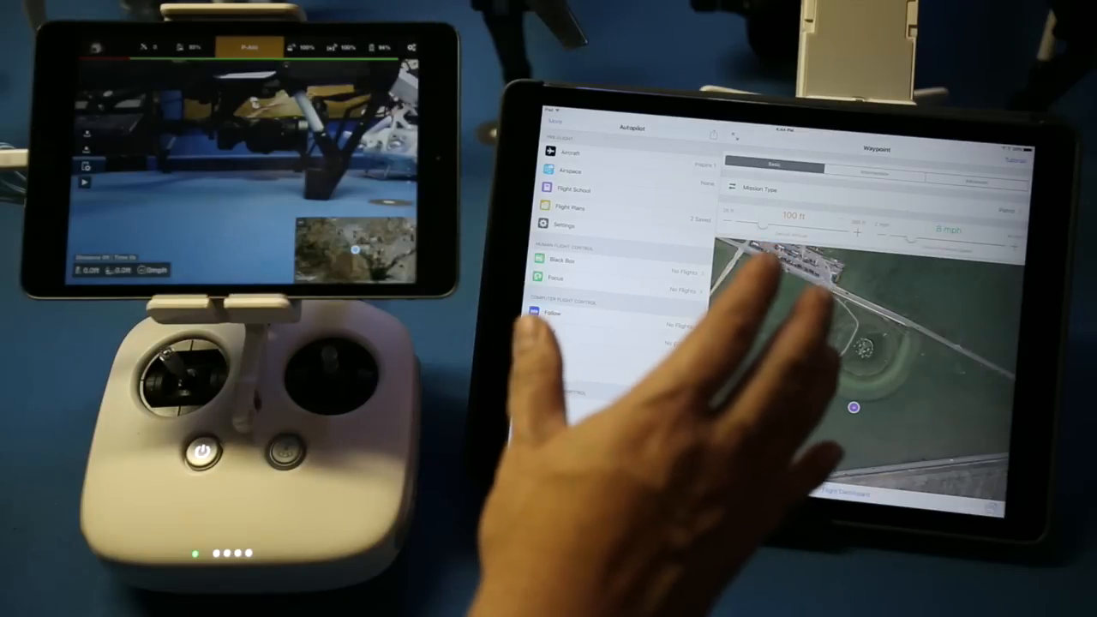
Step: Leave Flight School and return to the Waypoint mission screen over the Stonehenge map
{"action": "scroll", "scroll_direction": "down", "scroll_amount": 3}
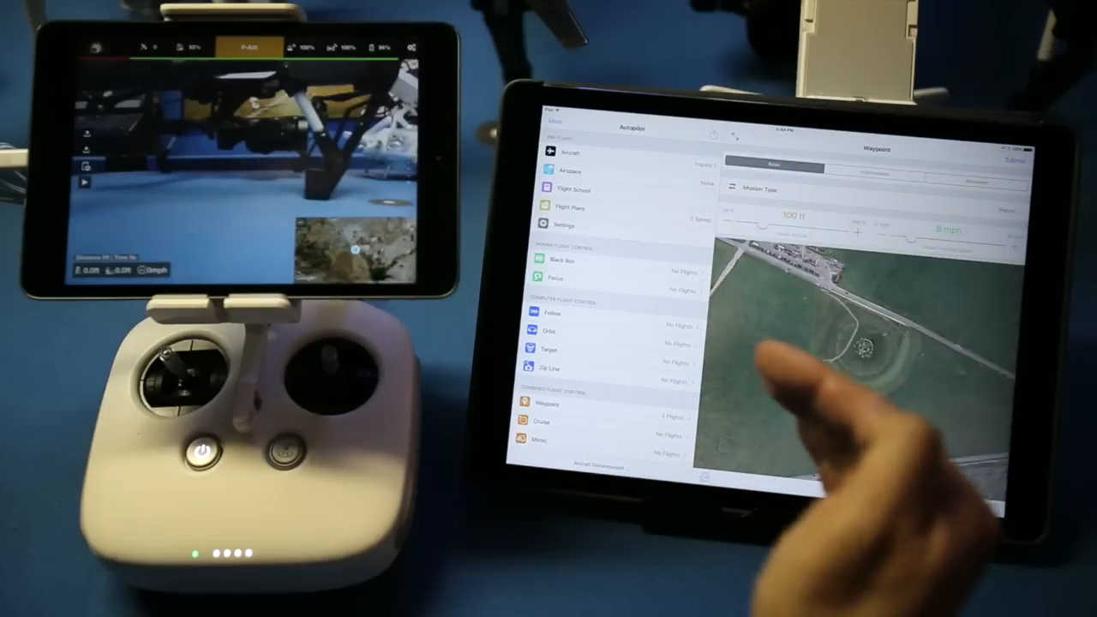
{"action": "left_click", "coordinate": [853, 408]}
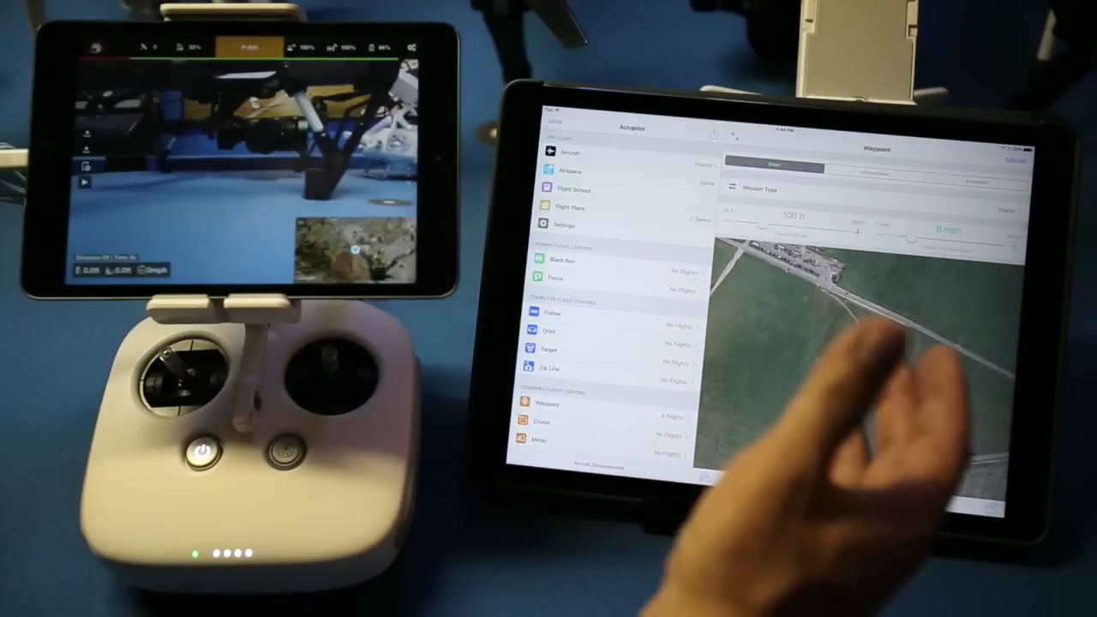
{"action": "left_click", "coordinate": [860, 346]}
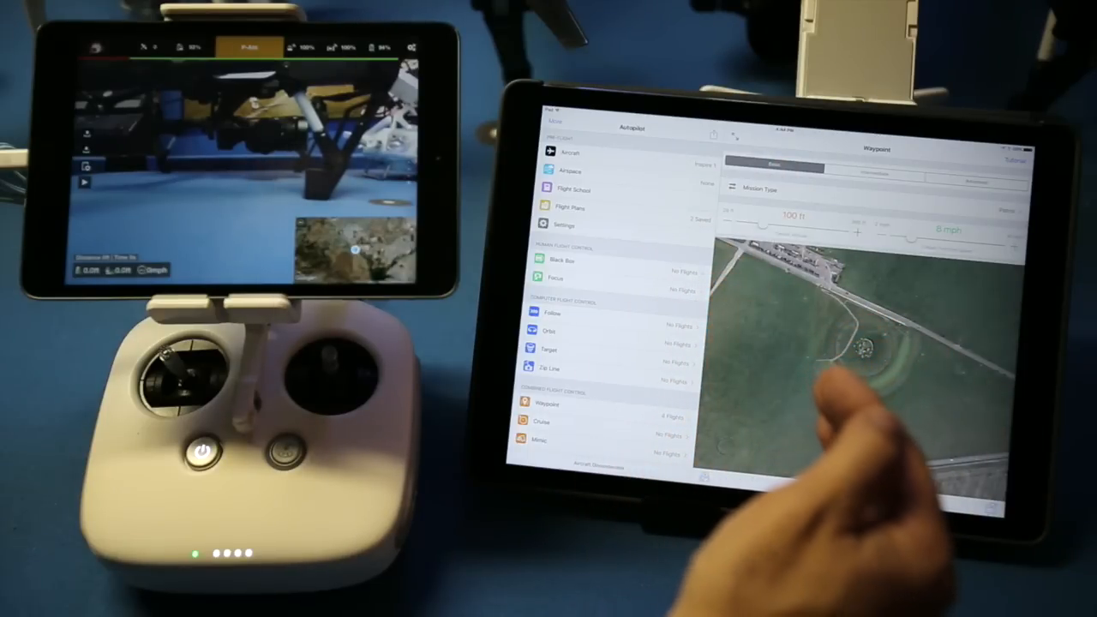
{"action": "left_click", "coordinate": [854, 408]}
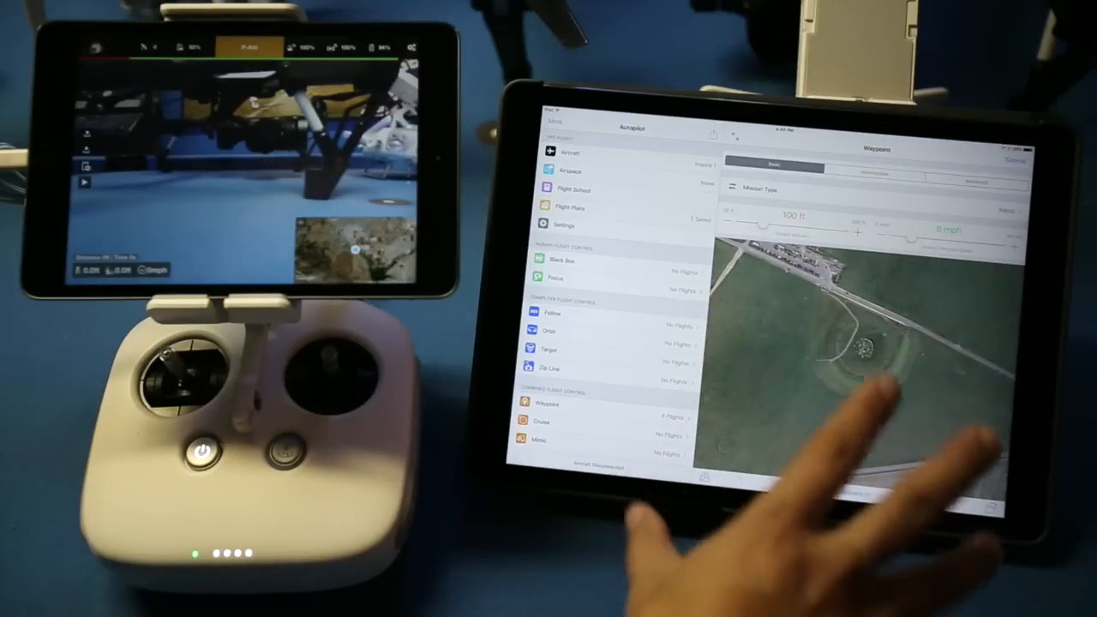
{"action": "left_click", "coordinate": [853, 408]}
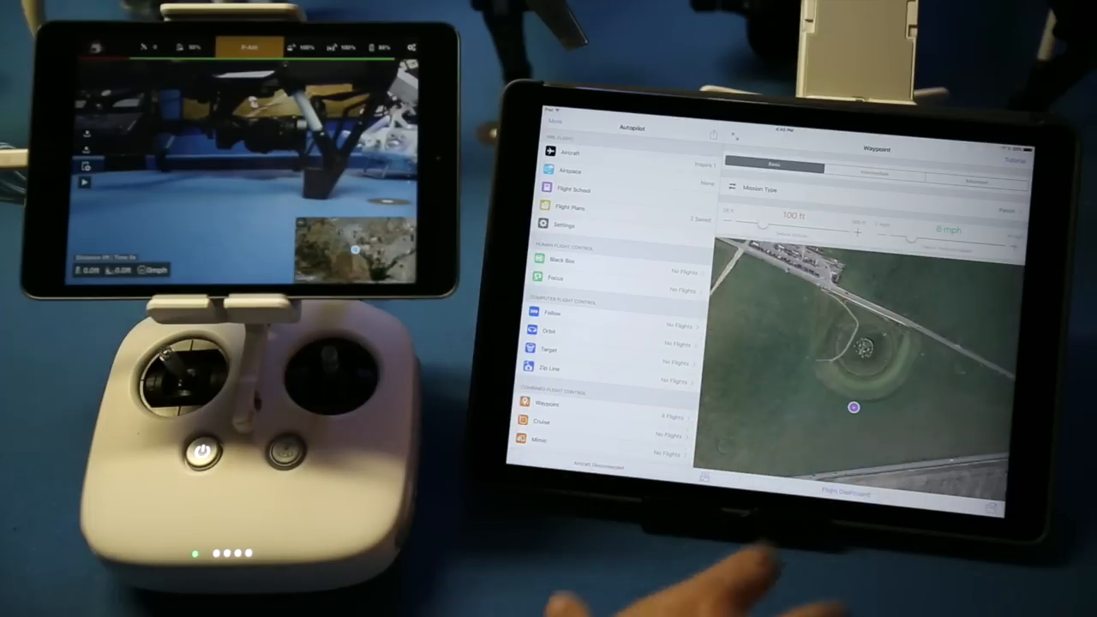
{"action": "mouse_move", "coordinate": [729, 471]}
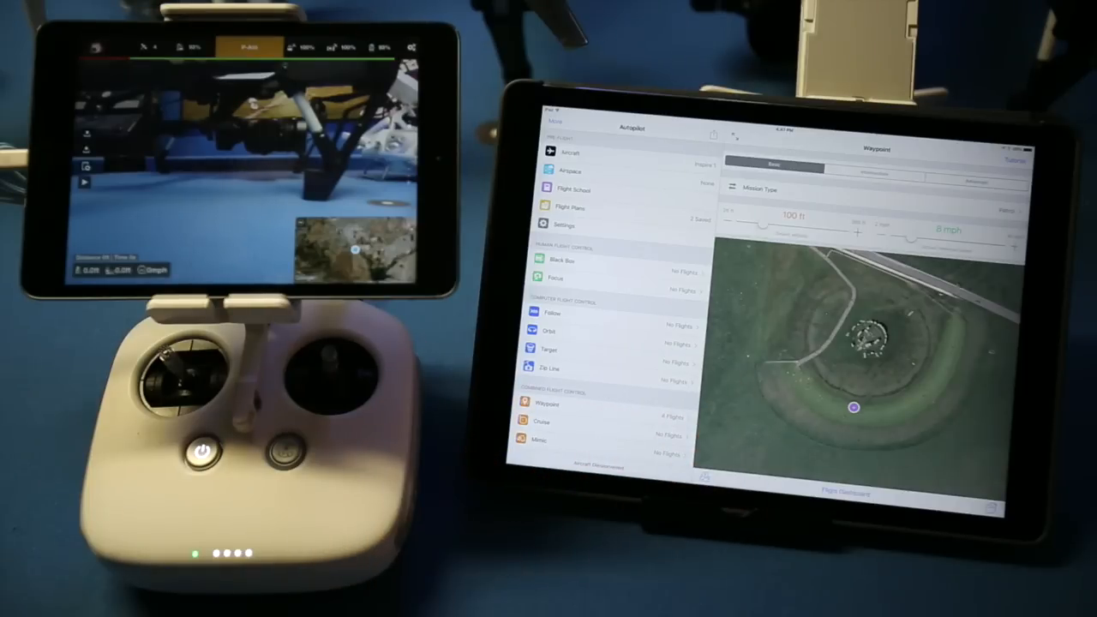
{"action": "mouse_move", "coordinate": [600, 592]}
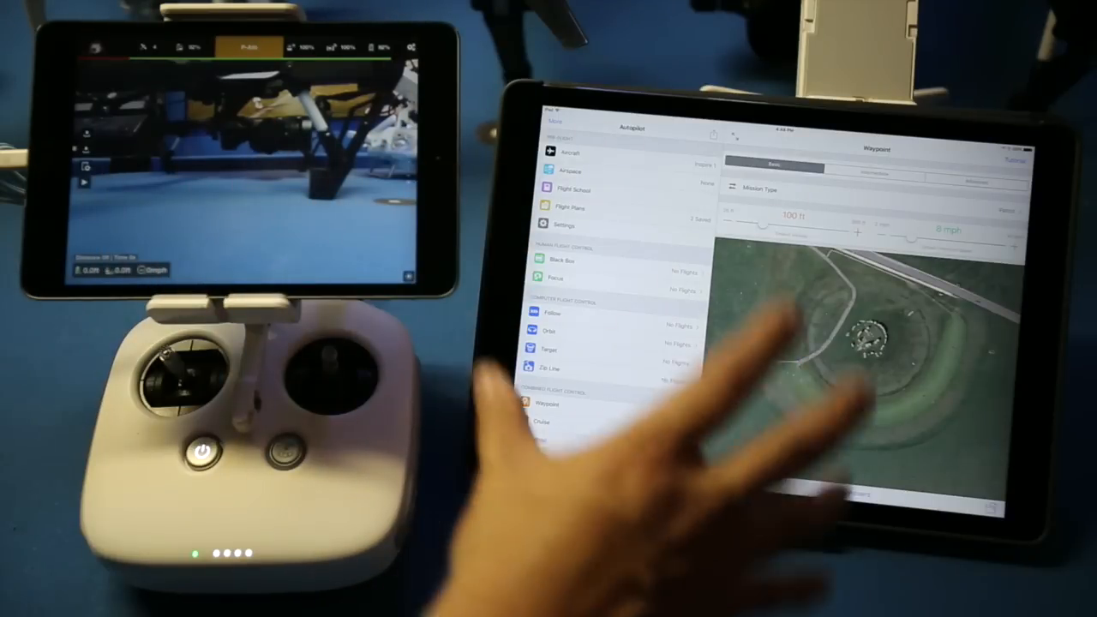
{"action": "left_click", "coordinate": [853, 408]}
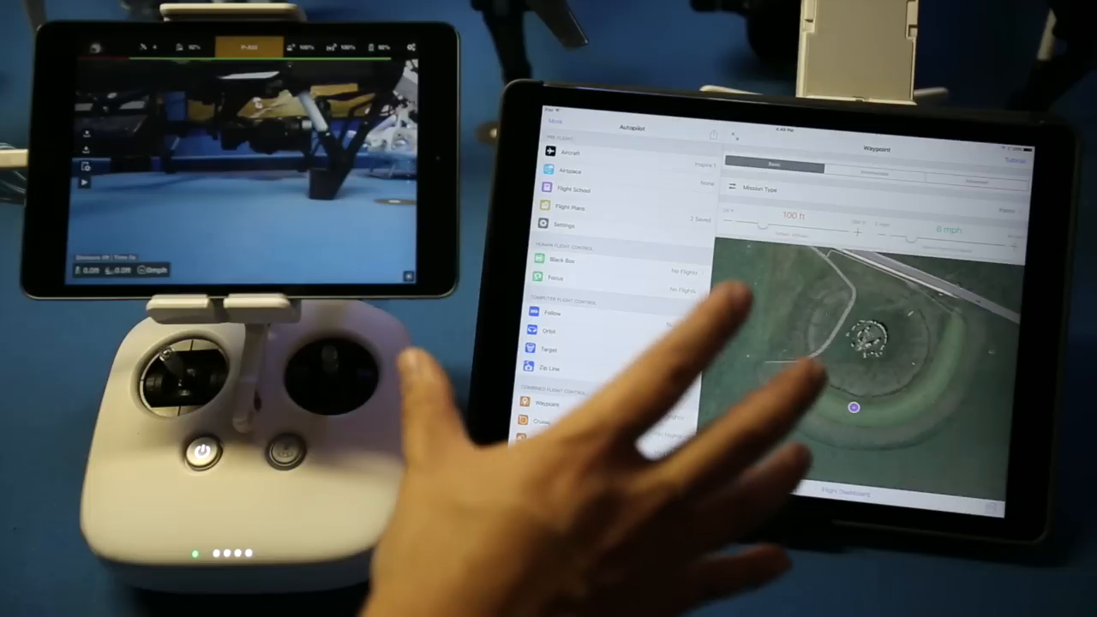